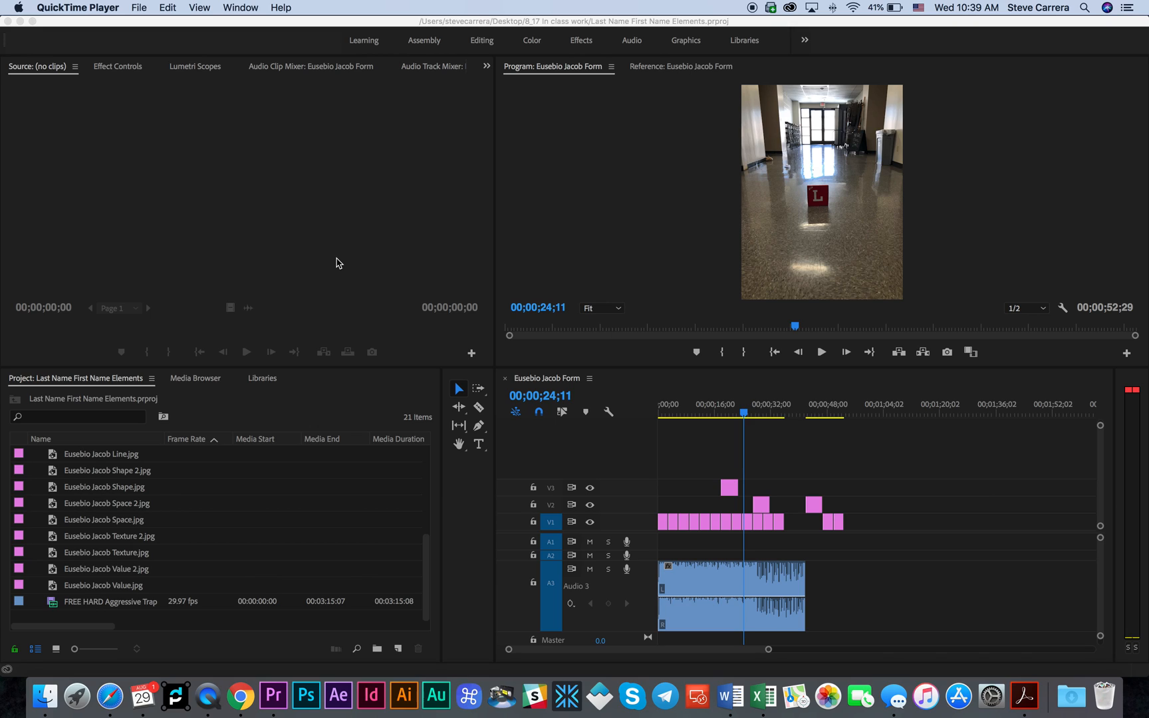
mouse_move(428, 130)
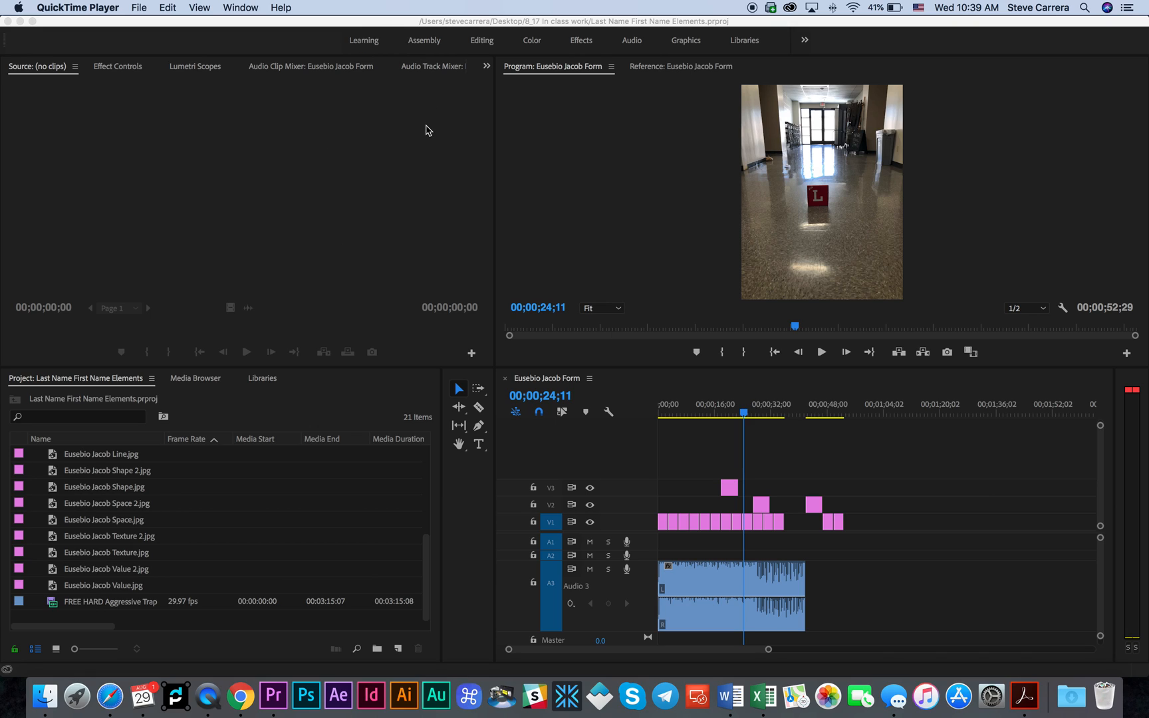
mouse_move(726, 474)
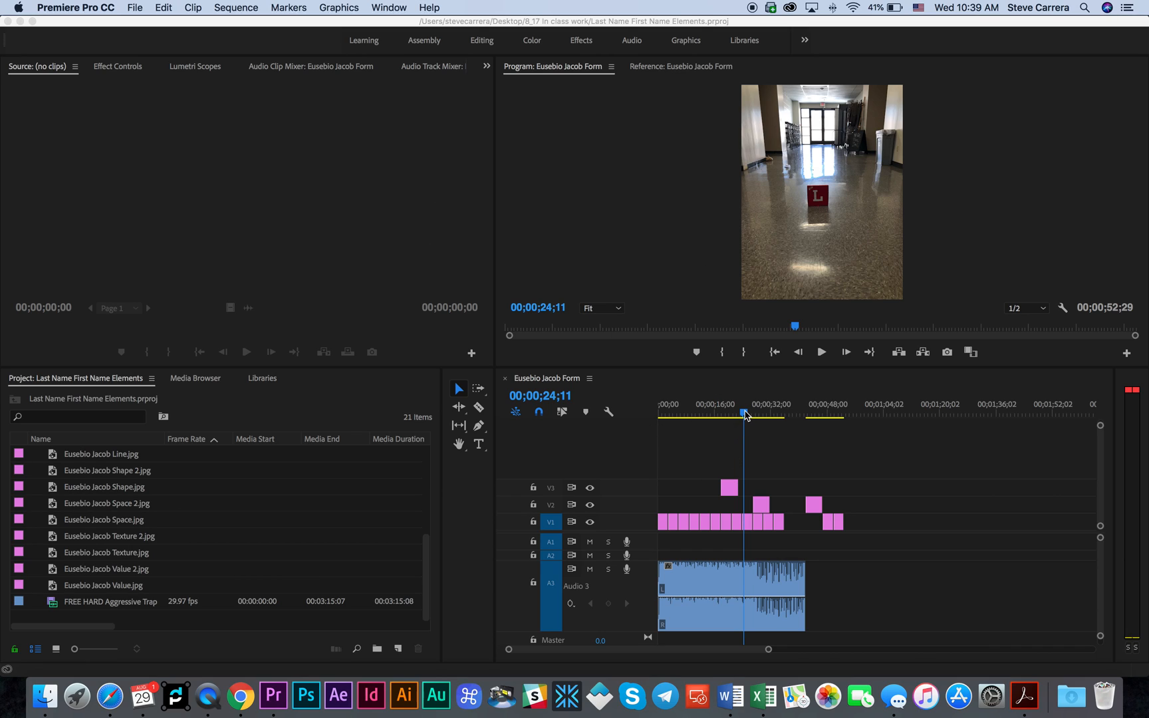
- Park the playhead at 00;00;16;09 over the brass 3170 plaque image
left_click(708, 415)
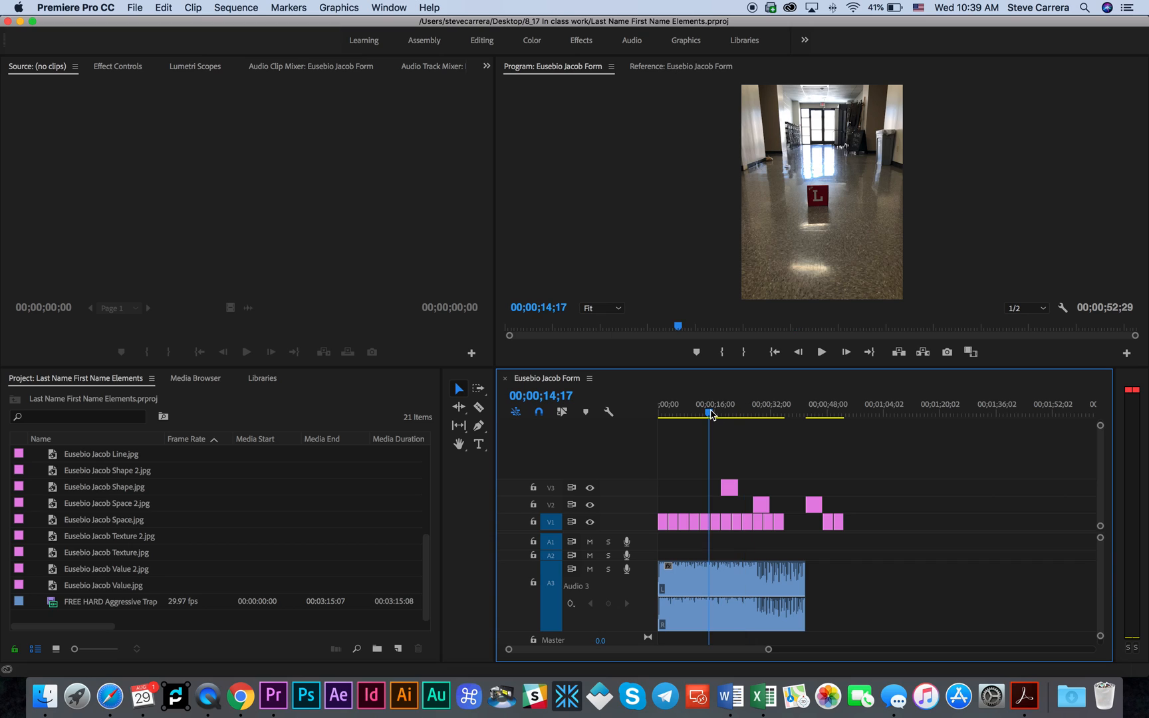
left_click(716, 412)
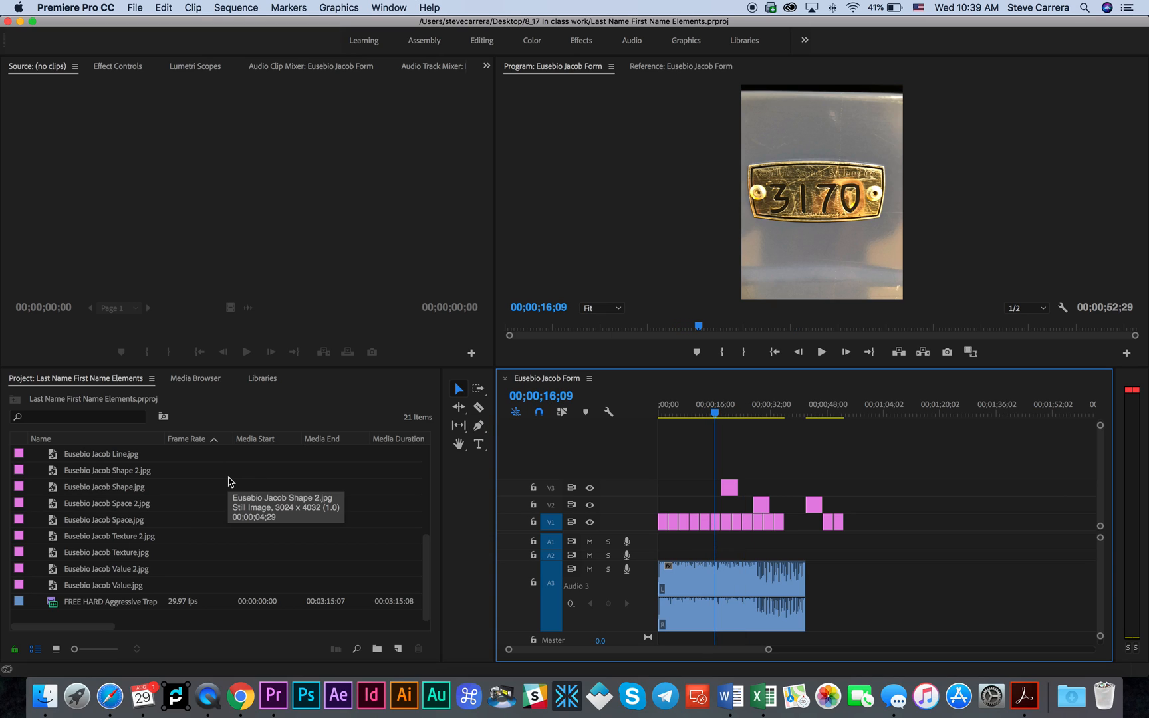
mouse_move(246, 430)
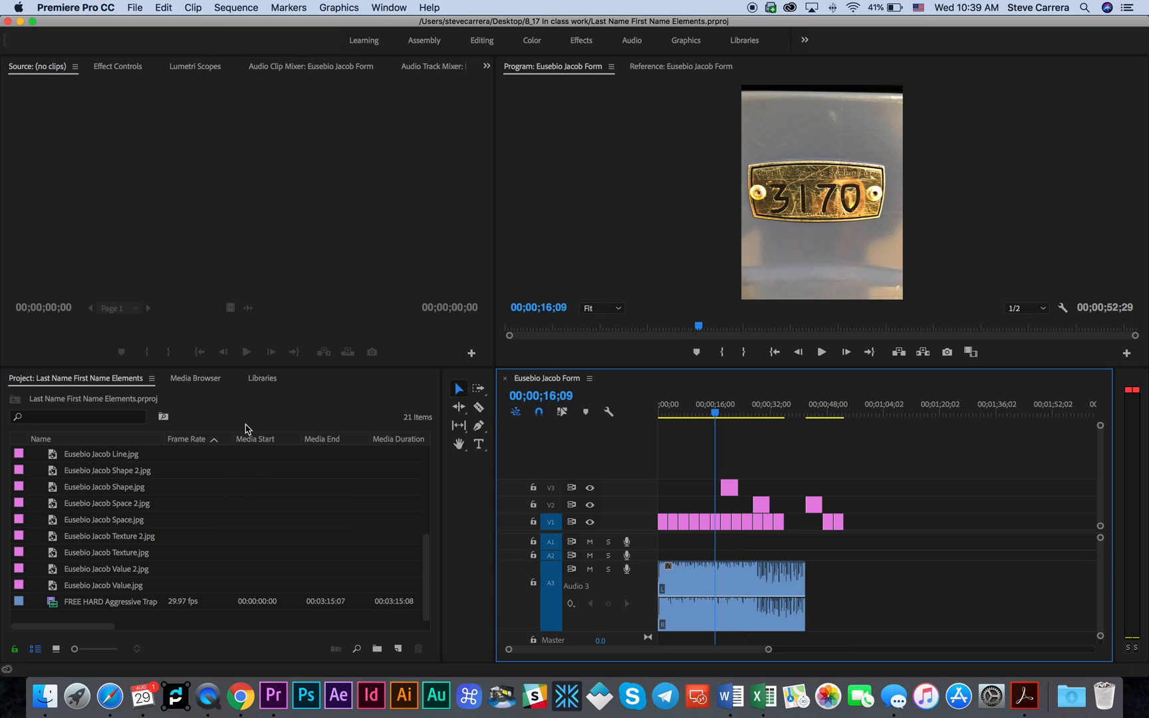
mouse_move(110, 475)
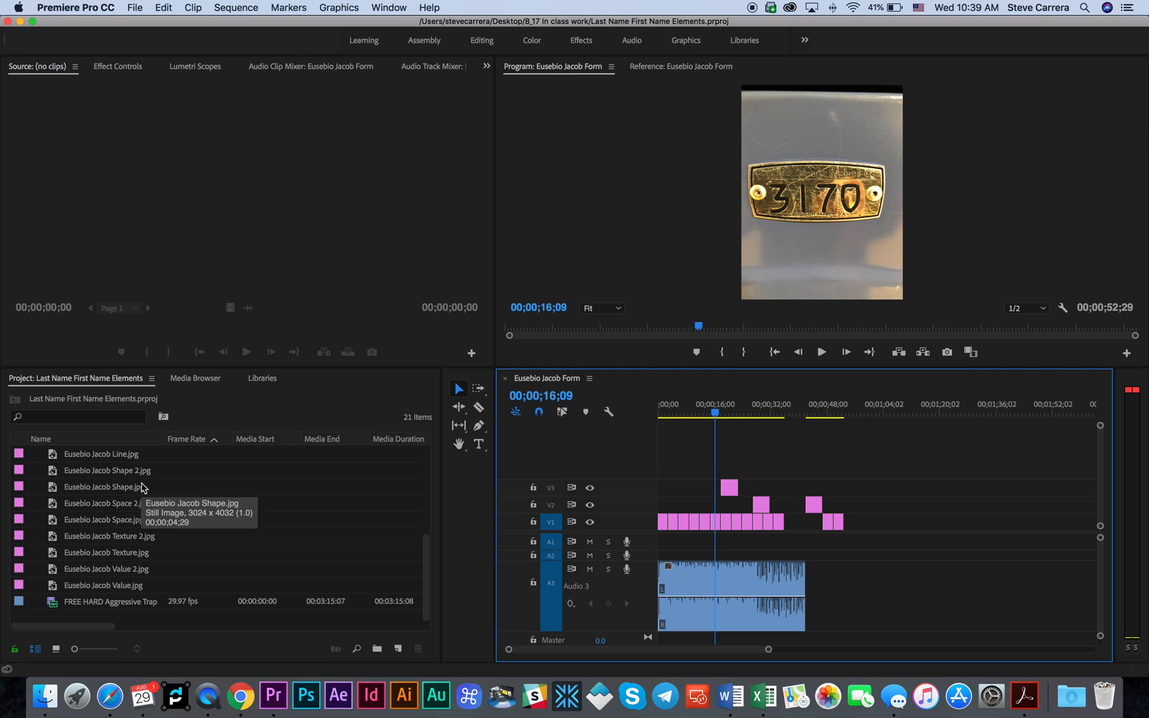
mouse_move(123, 519)
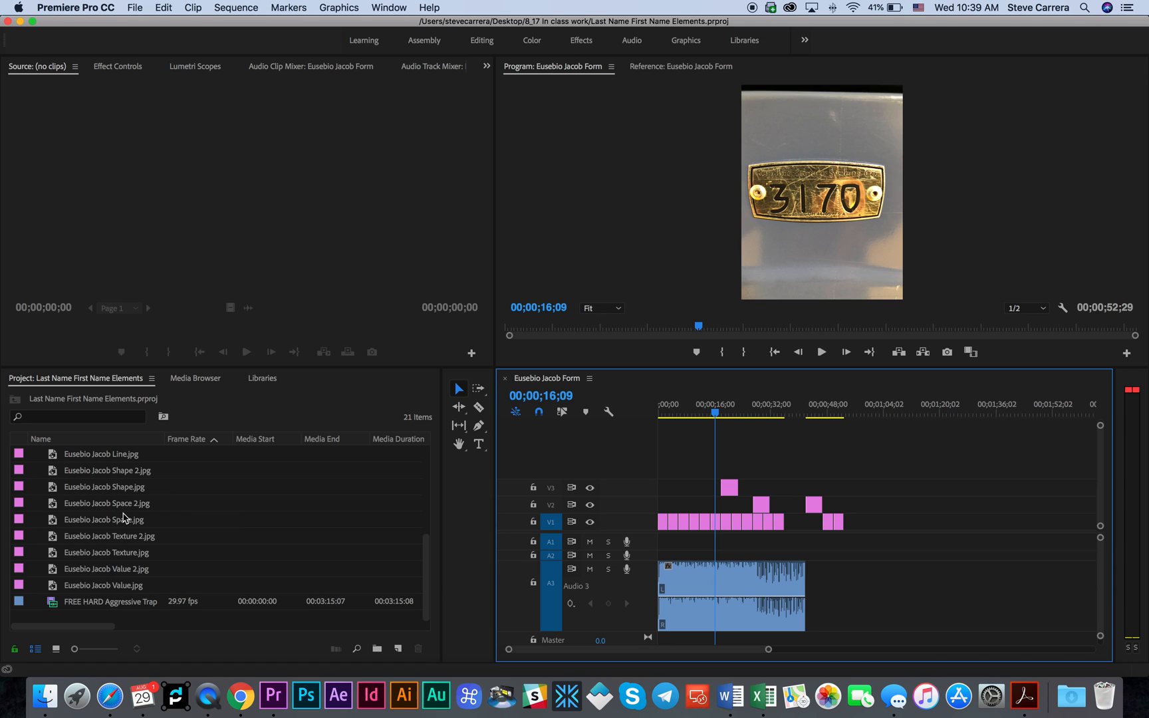
- Start a new legacy title via File > New > Legacy Title
left_click(135, 8)
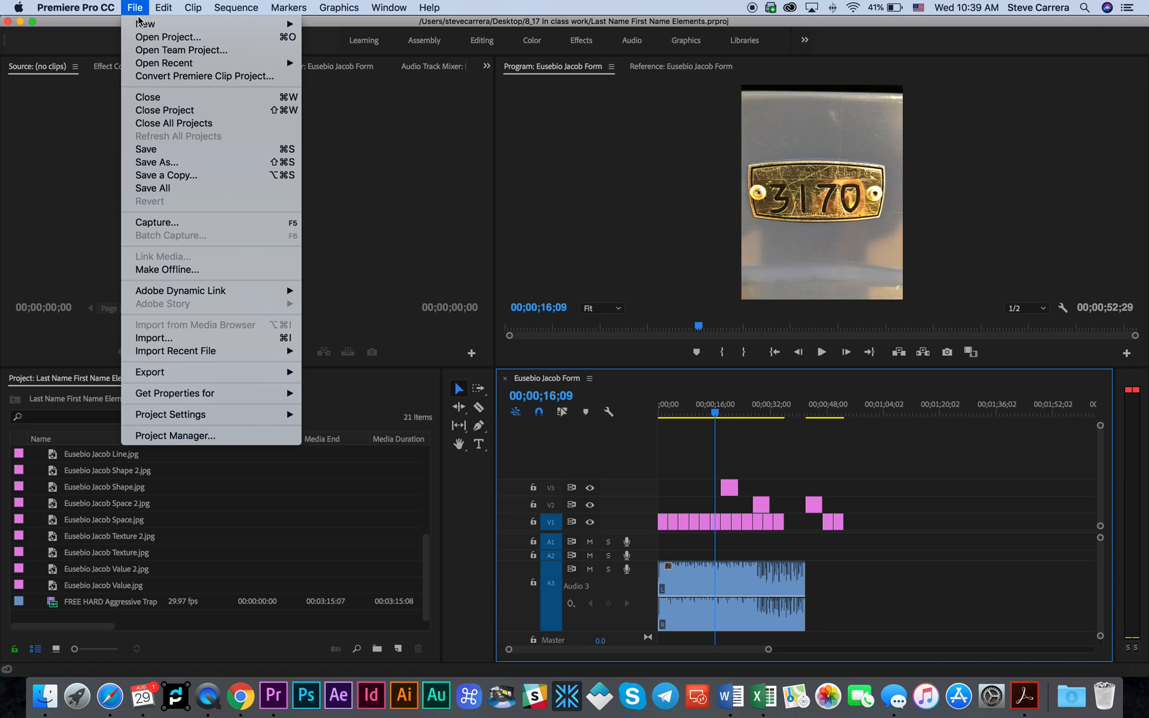
mouse_move(146, 24)
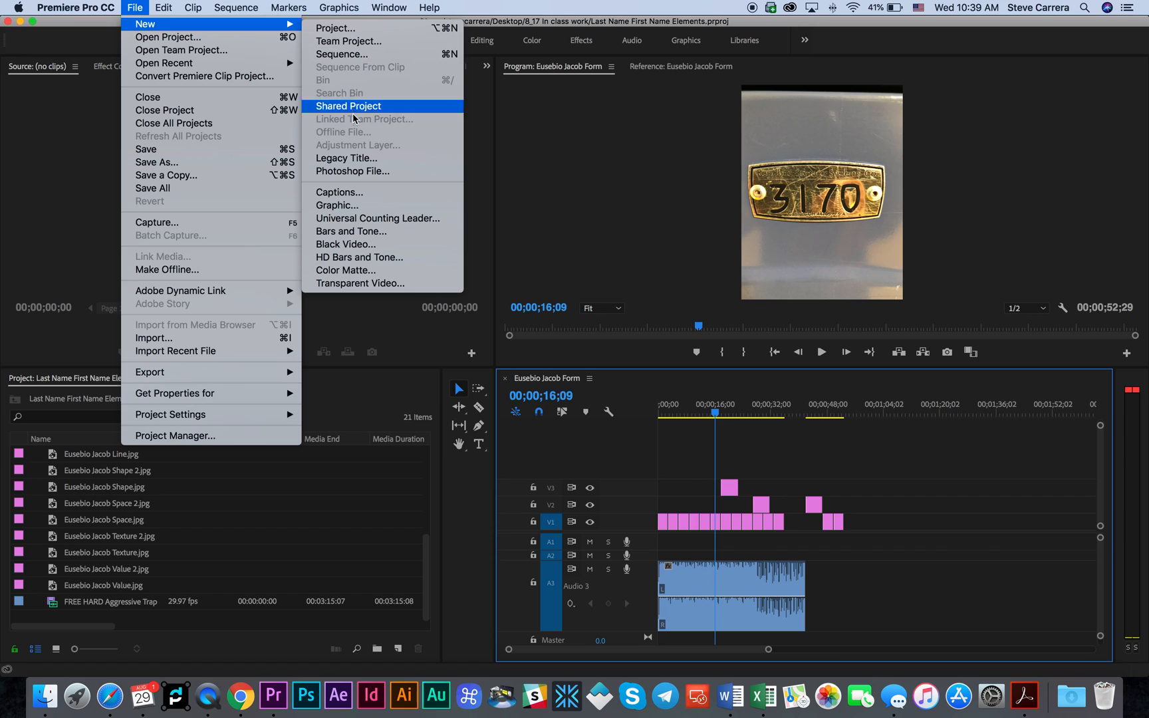
mouse_move(367, 158)
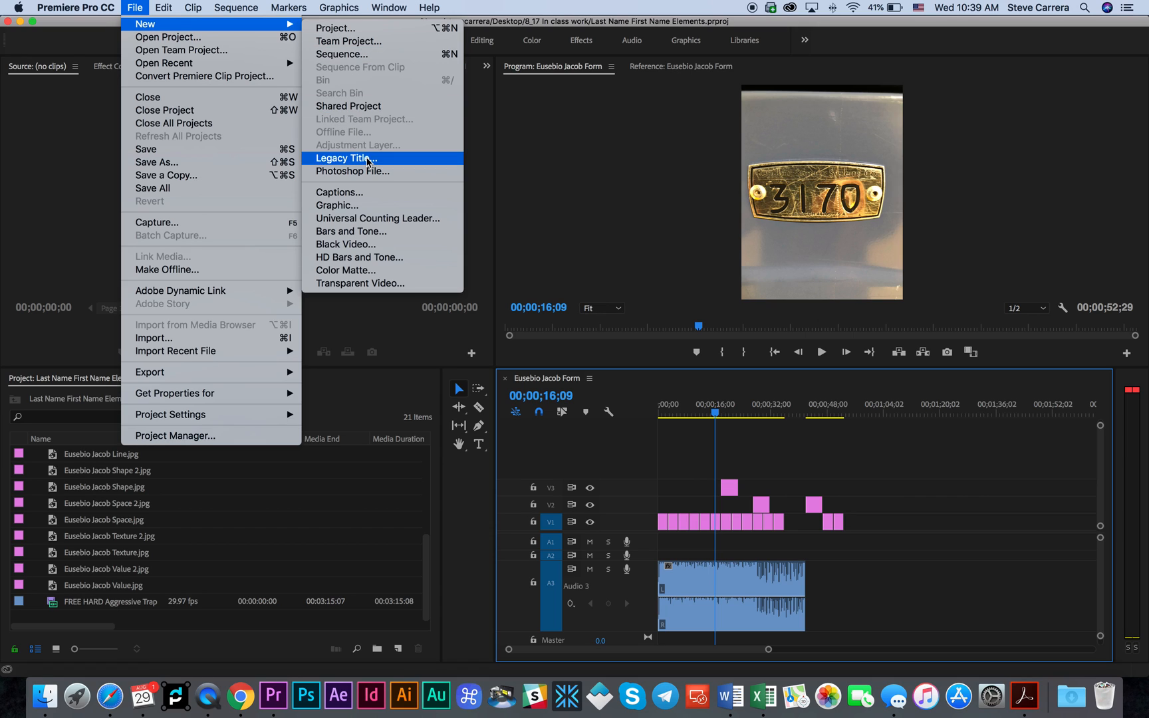
left_click(346, 158)
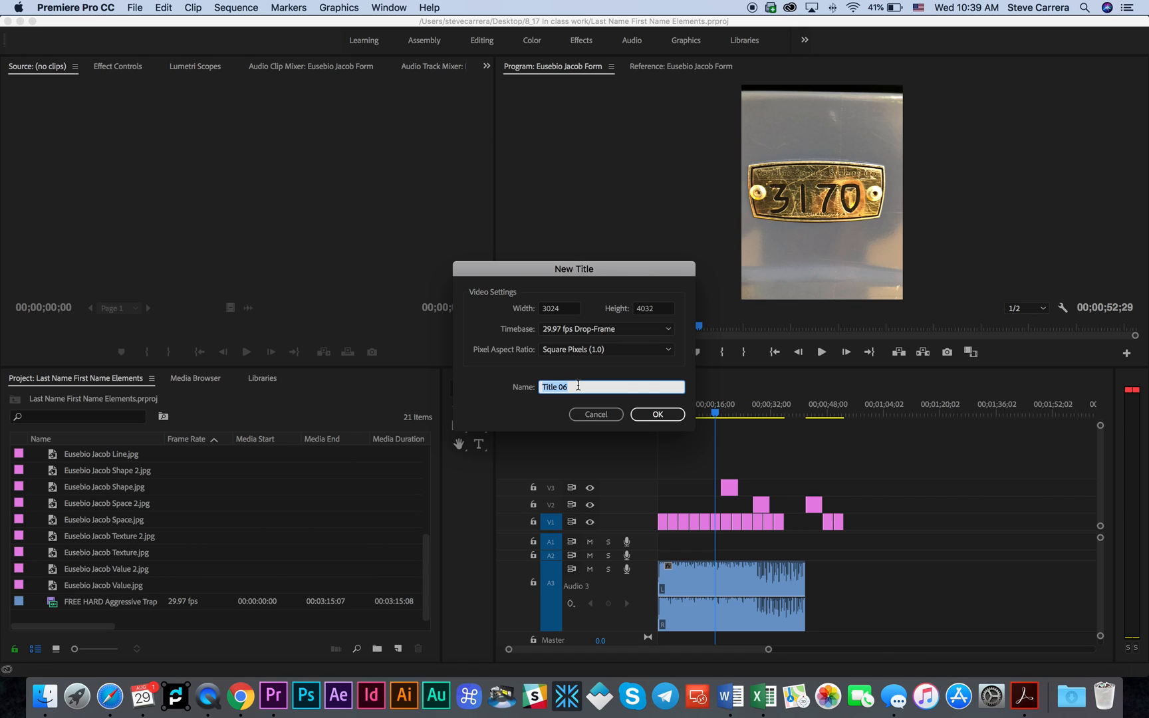
- Name the new legacy title 'Shape' and confirm its creation
type("S")
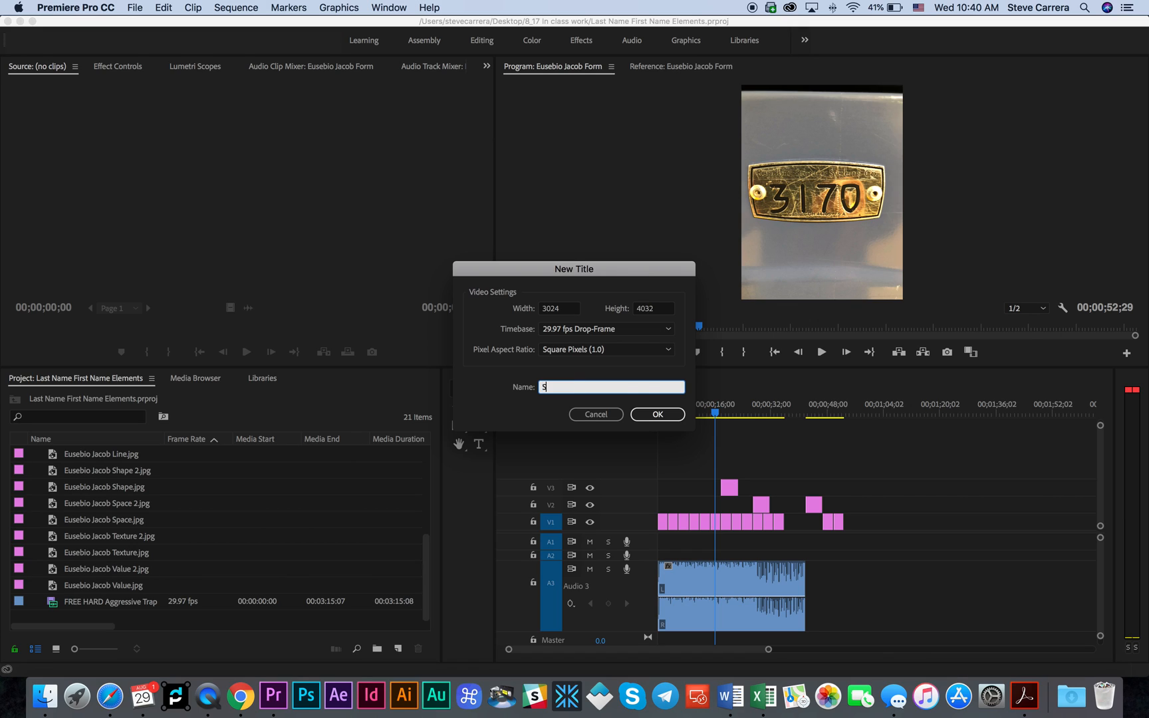
type("hape")
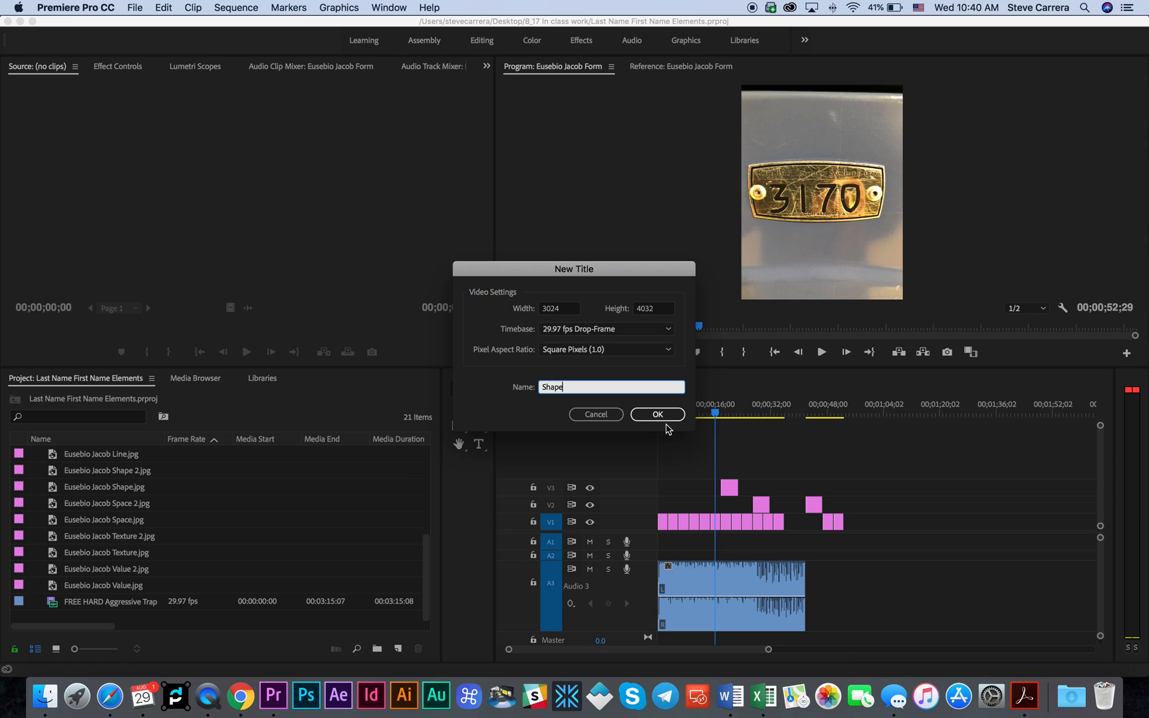
left_click(656, 413)
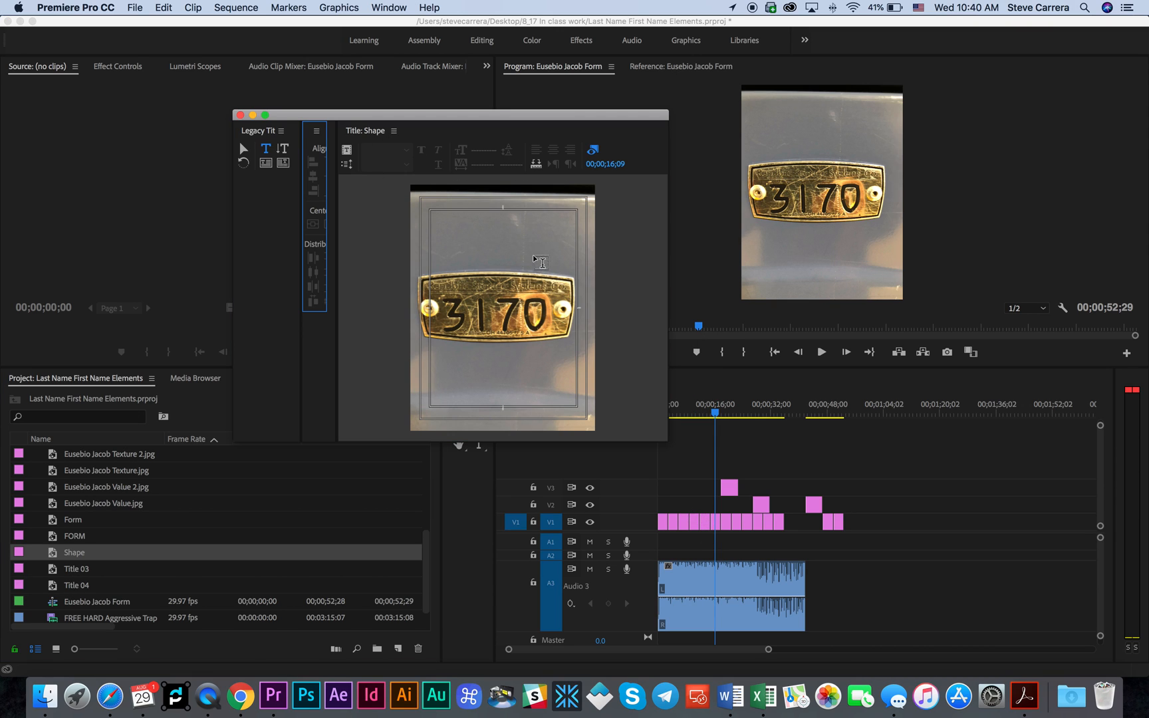
mouse_move(426, 246)
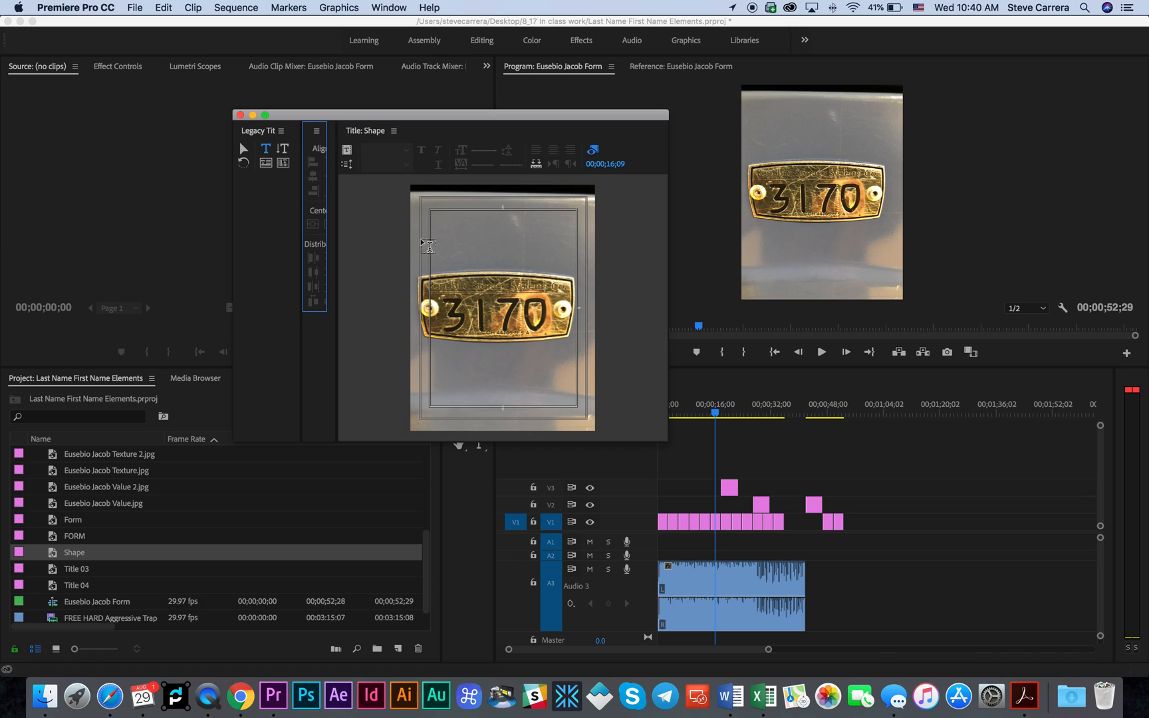
mouse_move(496, 238)
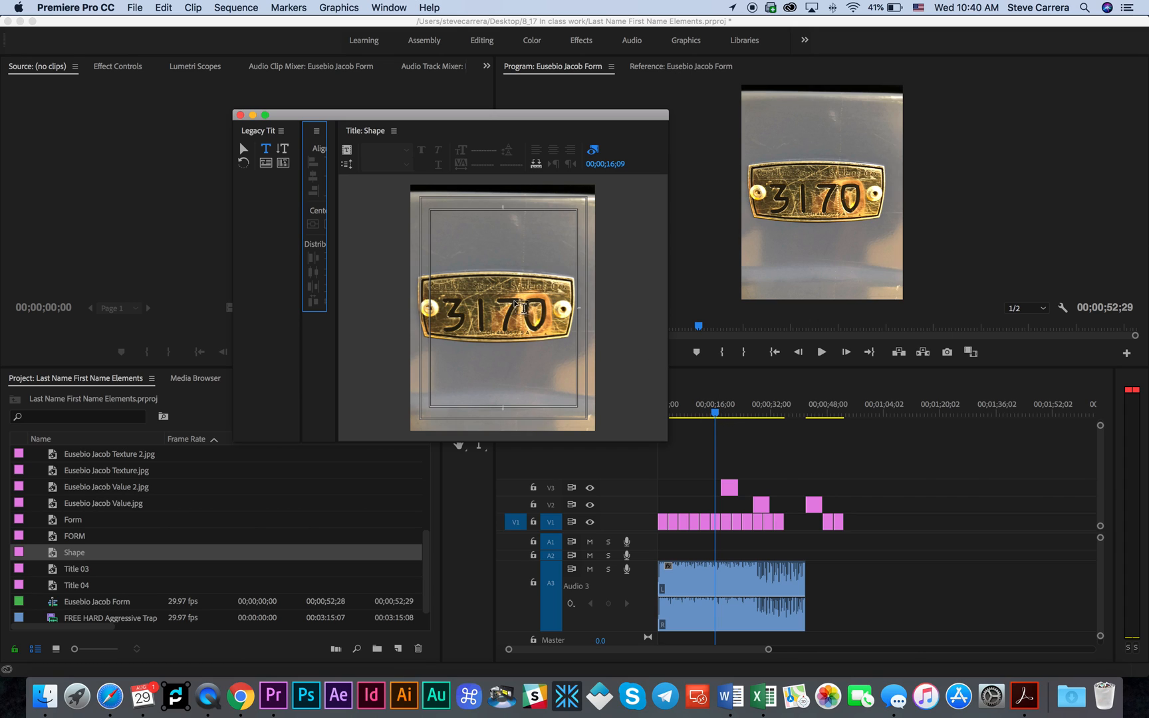
- Move the playhead to a blank frame at 00;00;58;14 behind the Shape title
left_click(746, 412)
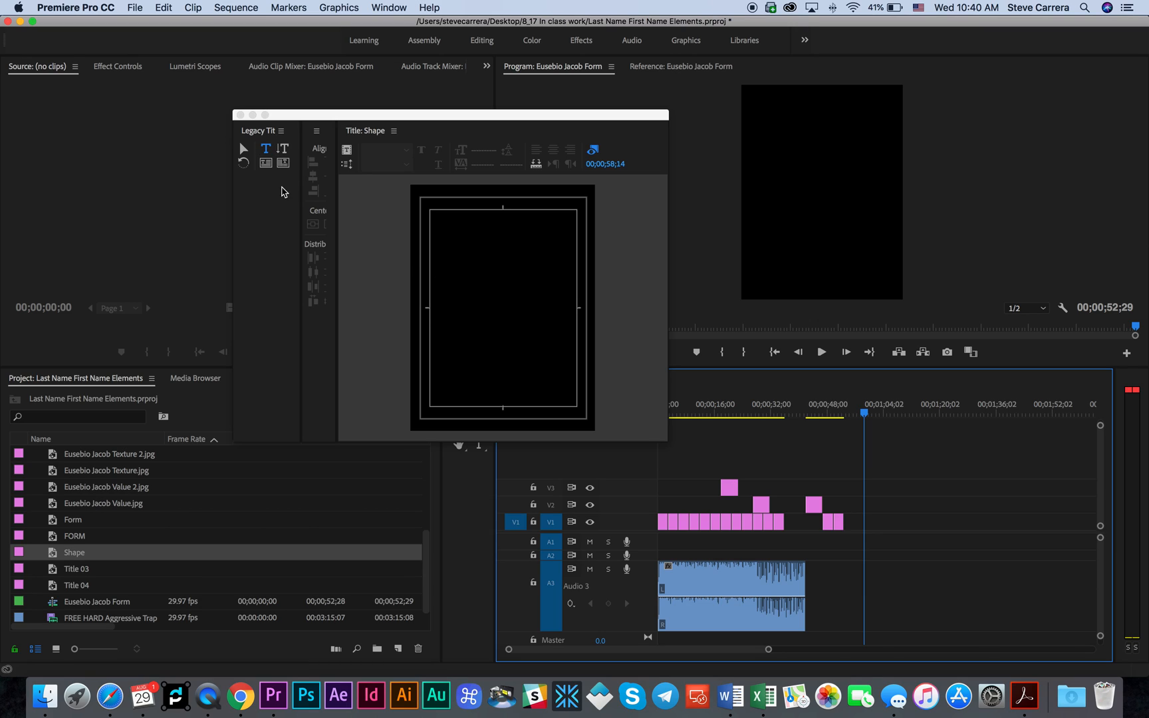
mouse_move(266, 149)
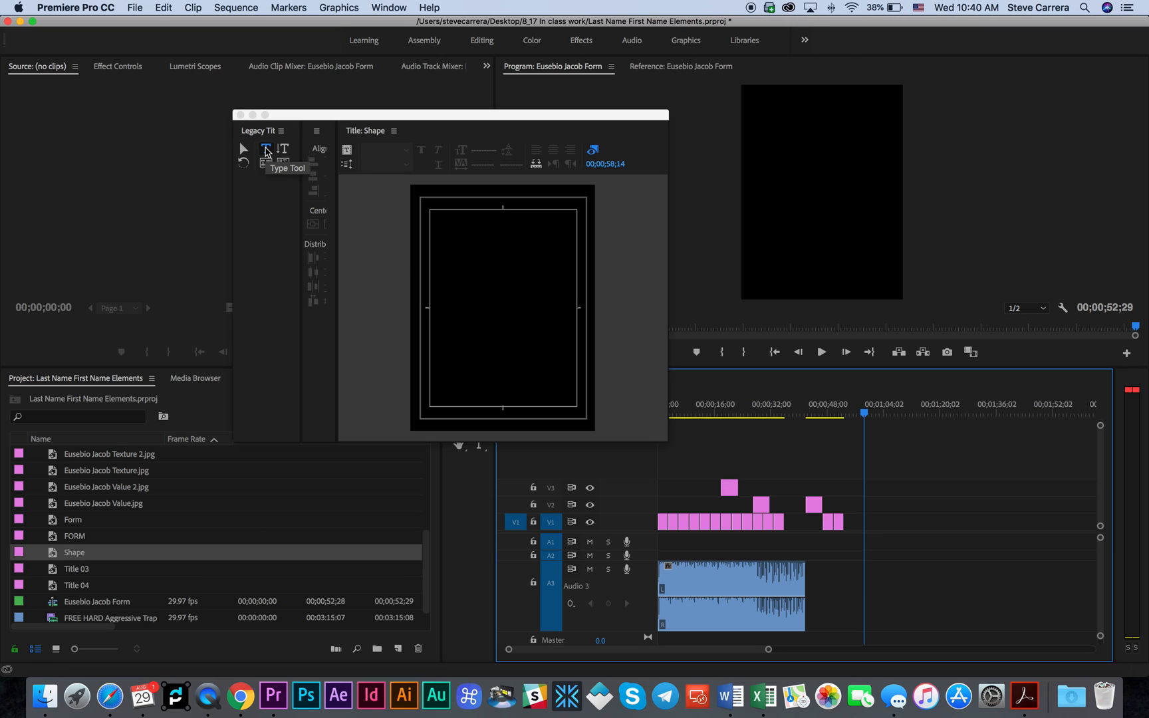
- Add a 'Mr. Carrera' text line with the Type Tool and enter 500.0 in the font size field
left_click(266, 147)
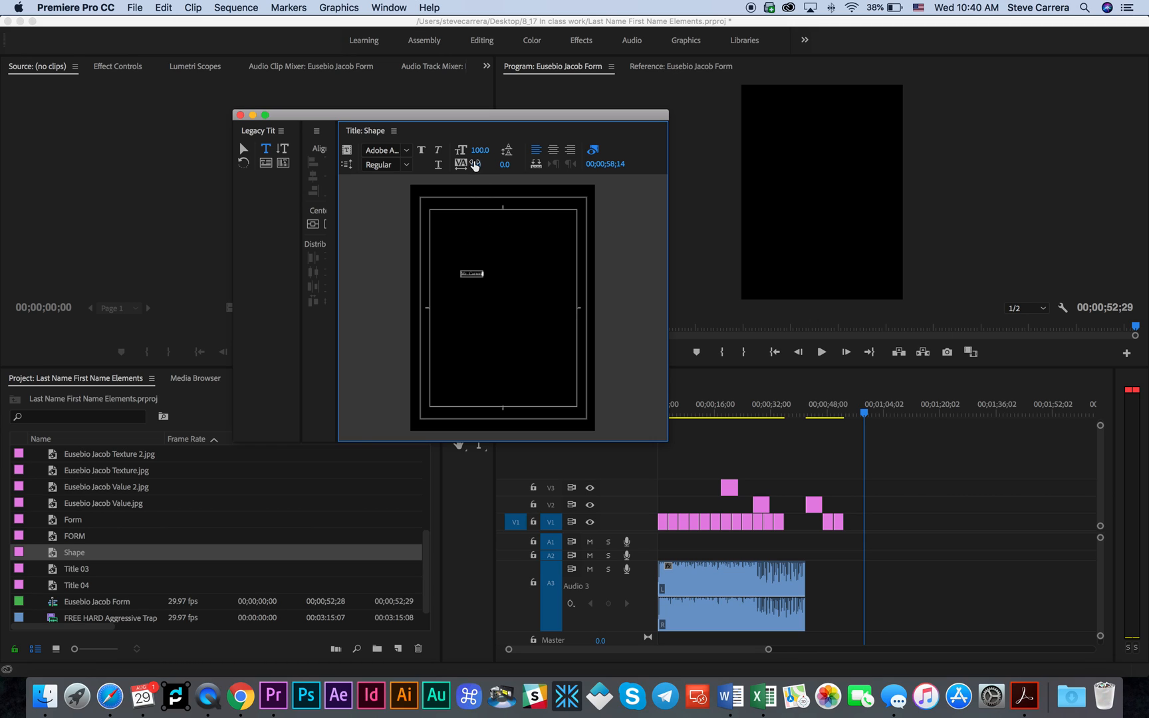
mouse_move(480, 152)
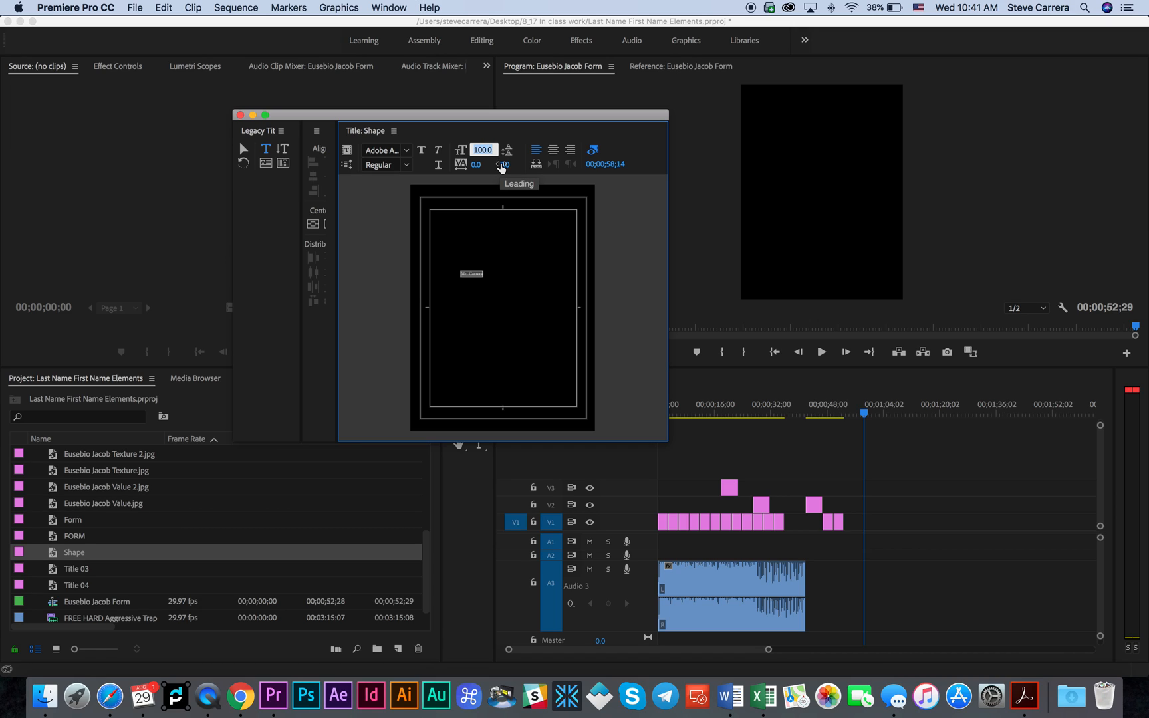
type("500.0")
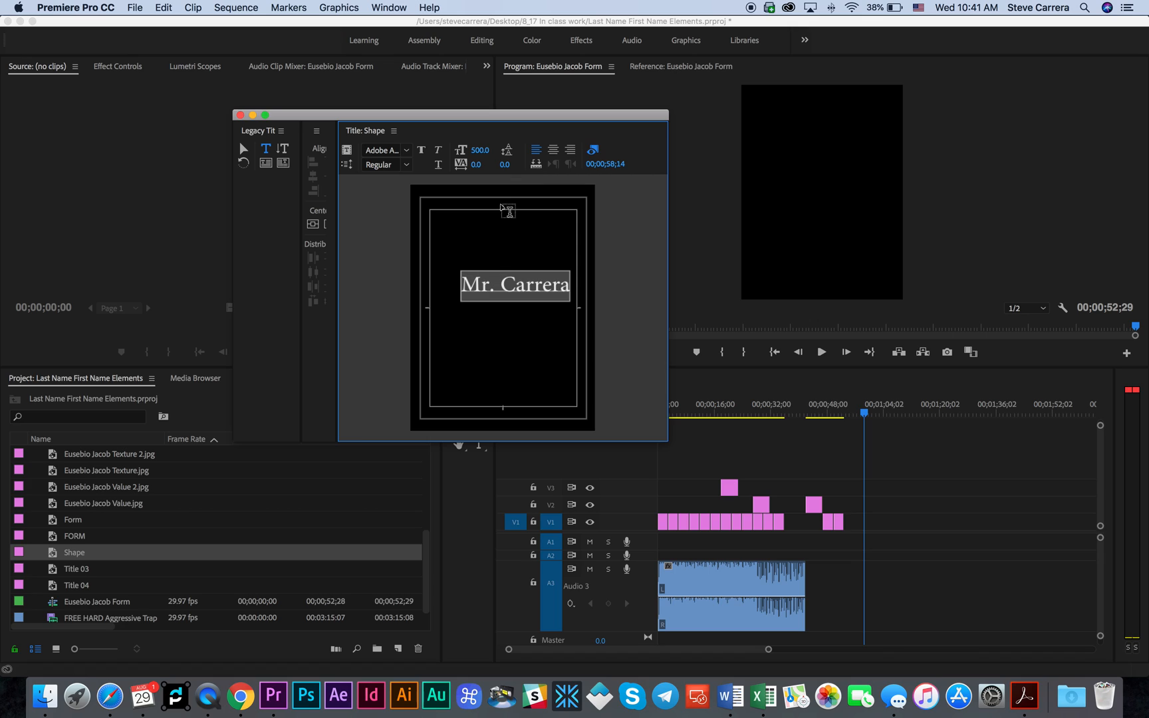
mouse_move(524, 357)
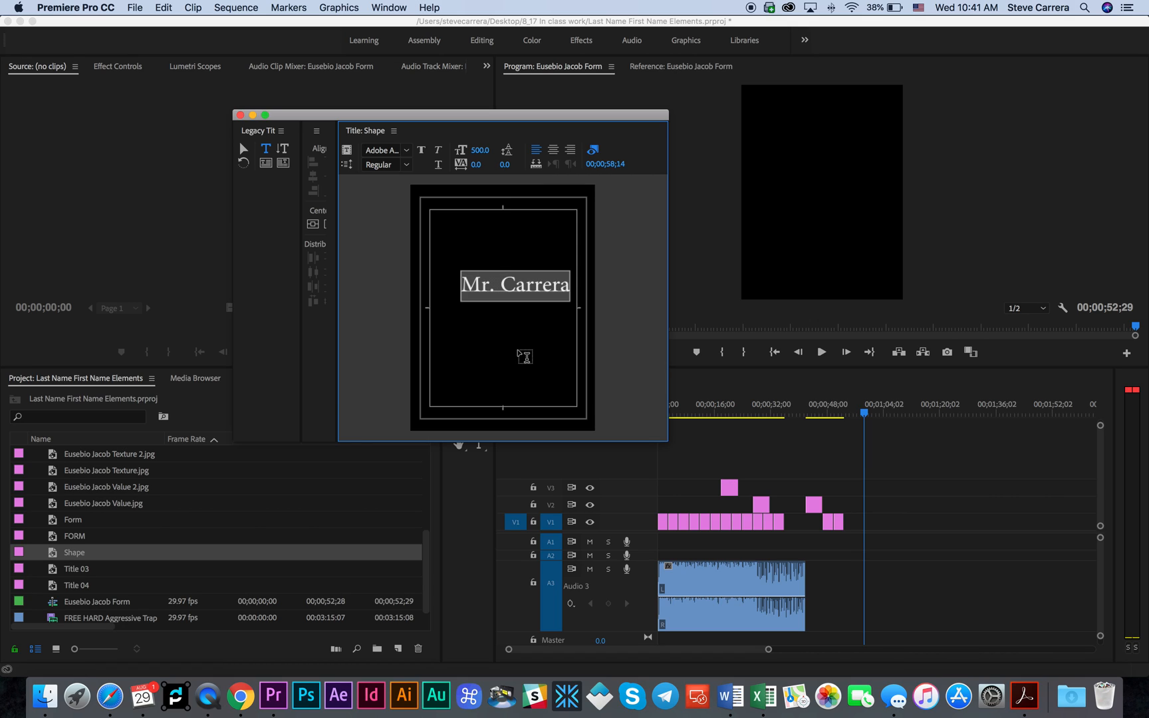
left_click(515, 284)
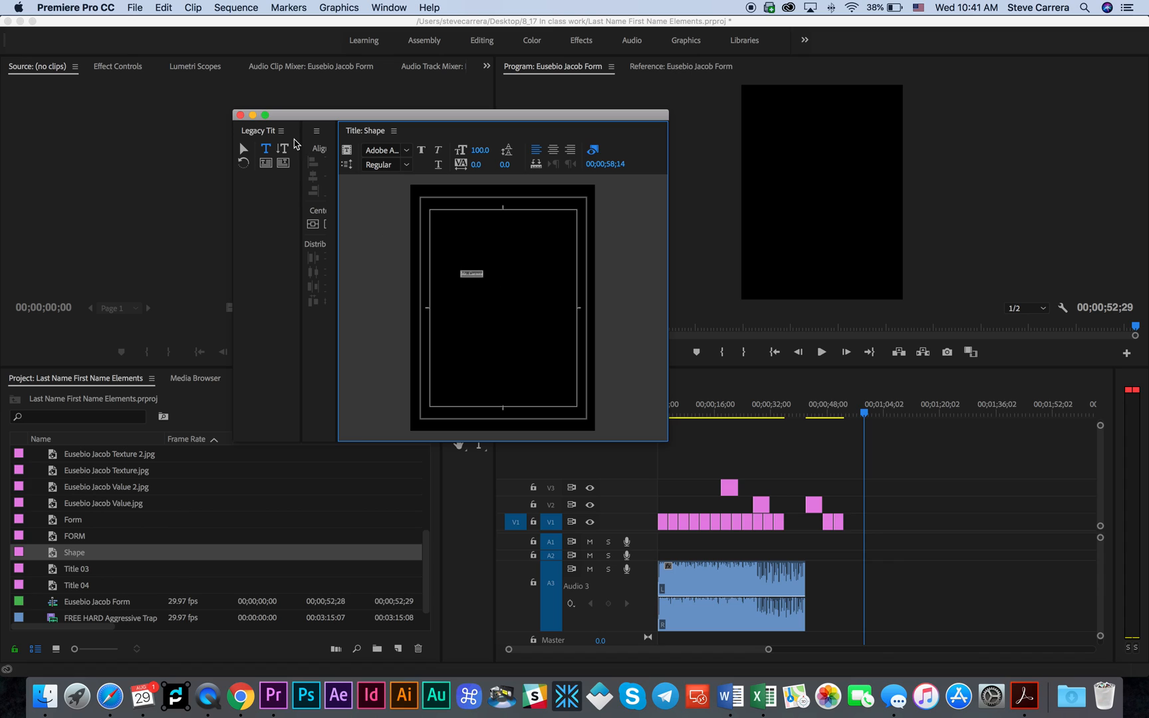
- Enlarge the Mr. Carrera text to about 533 and move it to the frame centre
left_click(242, 147)
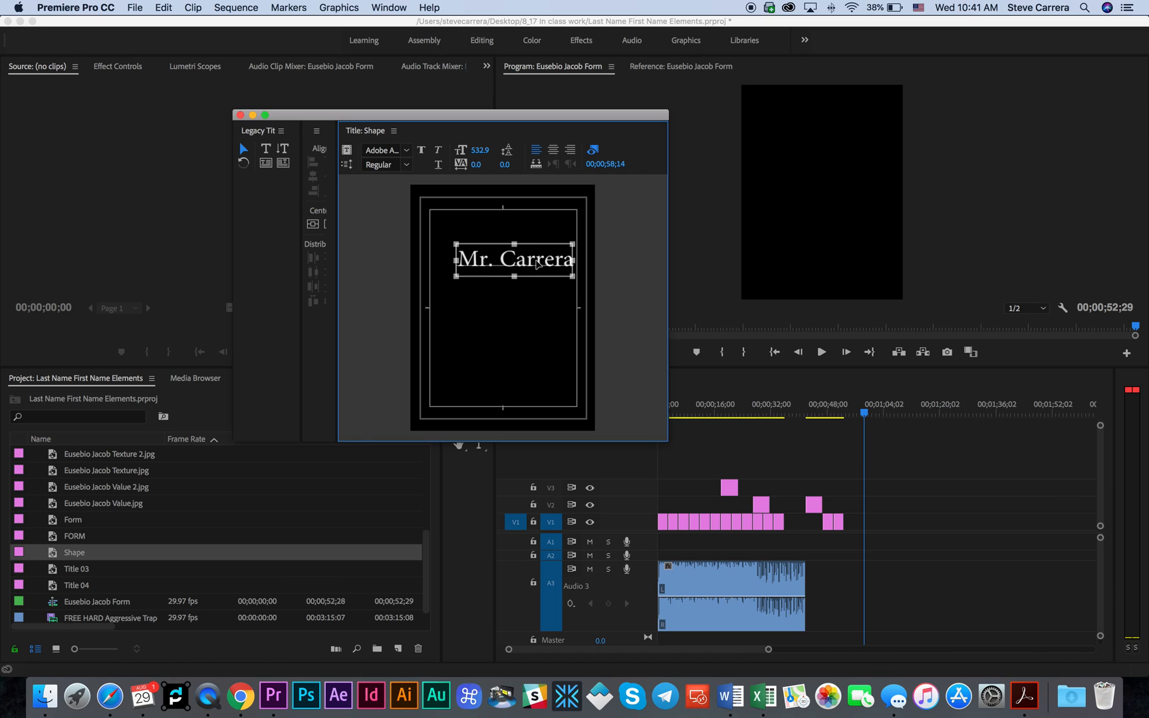
left_click_drag(514, 259, 502, 294)
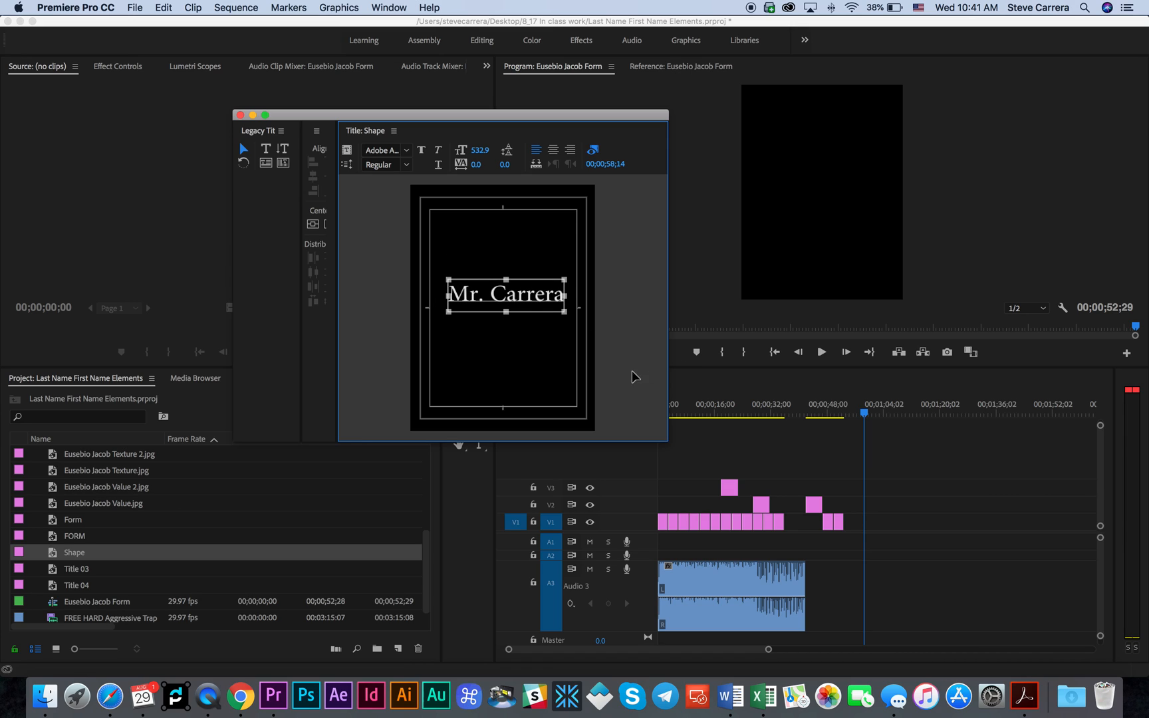
mouse_move(893, 414)
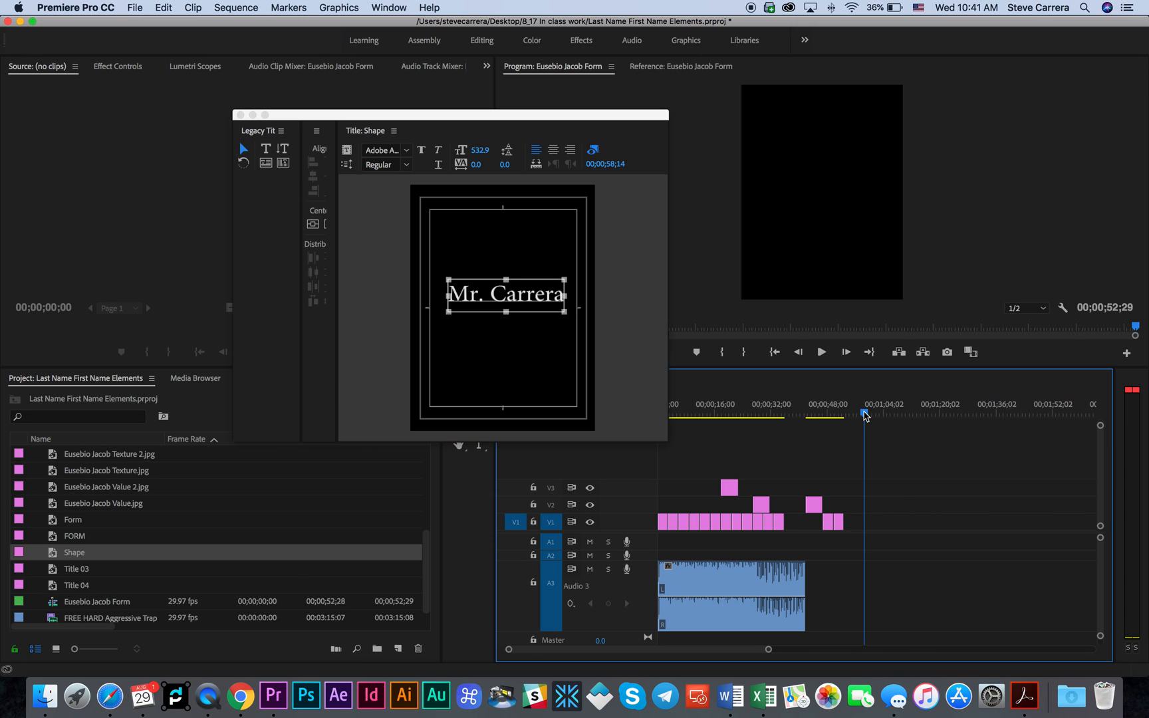
- Jump to 00;00;32;25 so the fabric-flowers footage shows behind the text
left_click(816, 414)
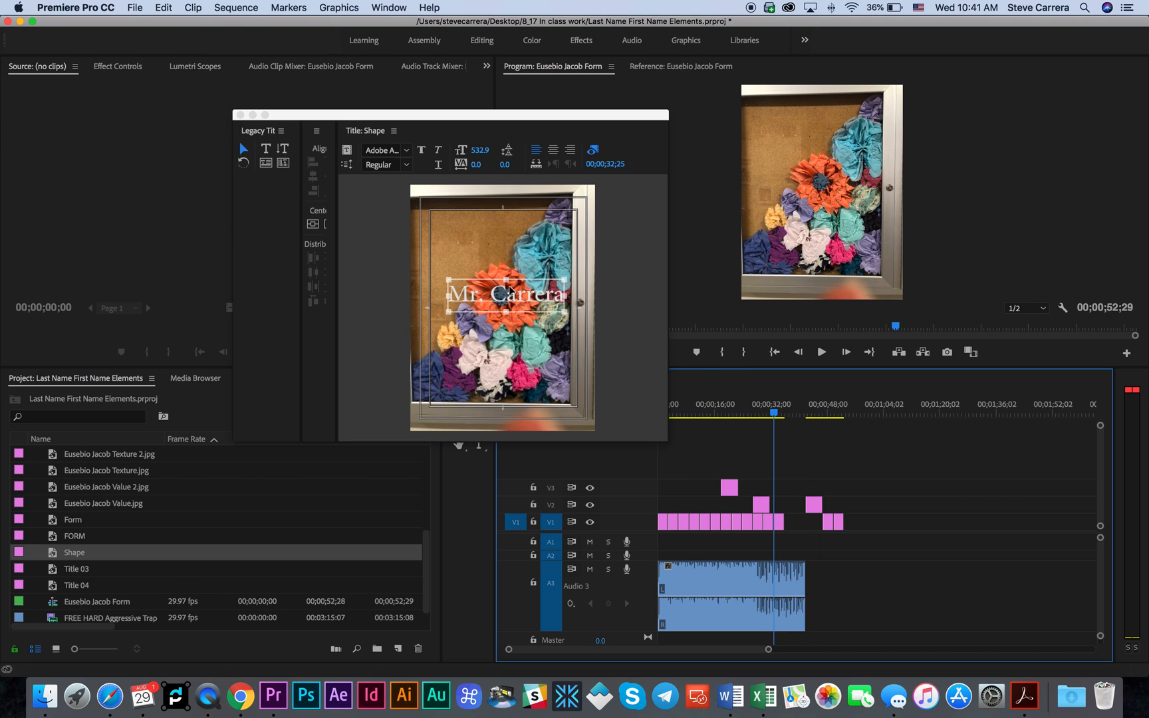
mouse_move(509, 291)
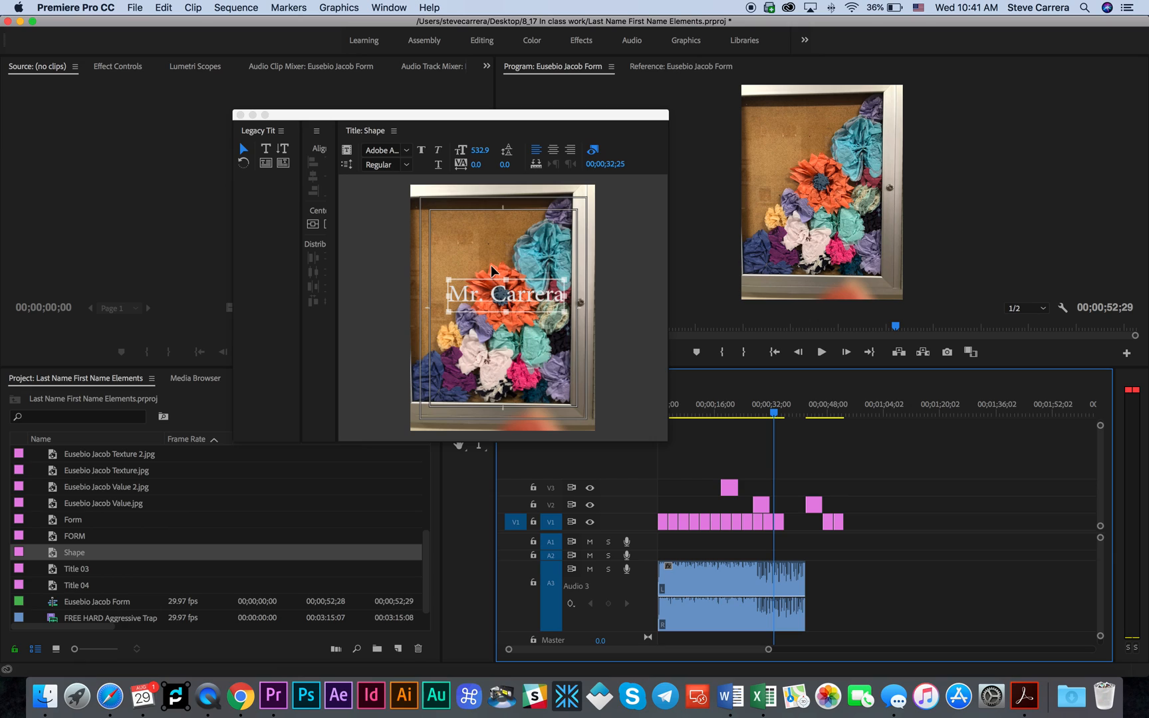
mouse_move(616, 363)
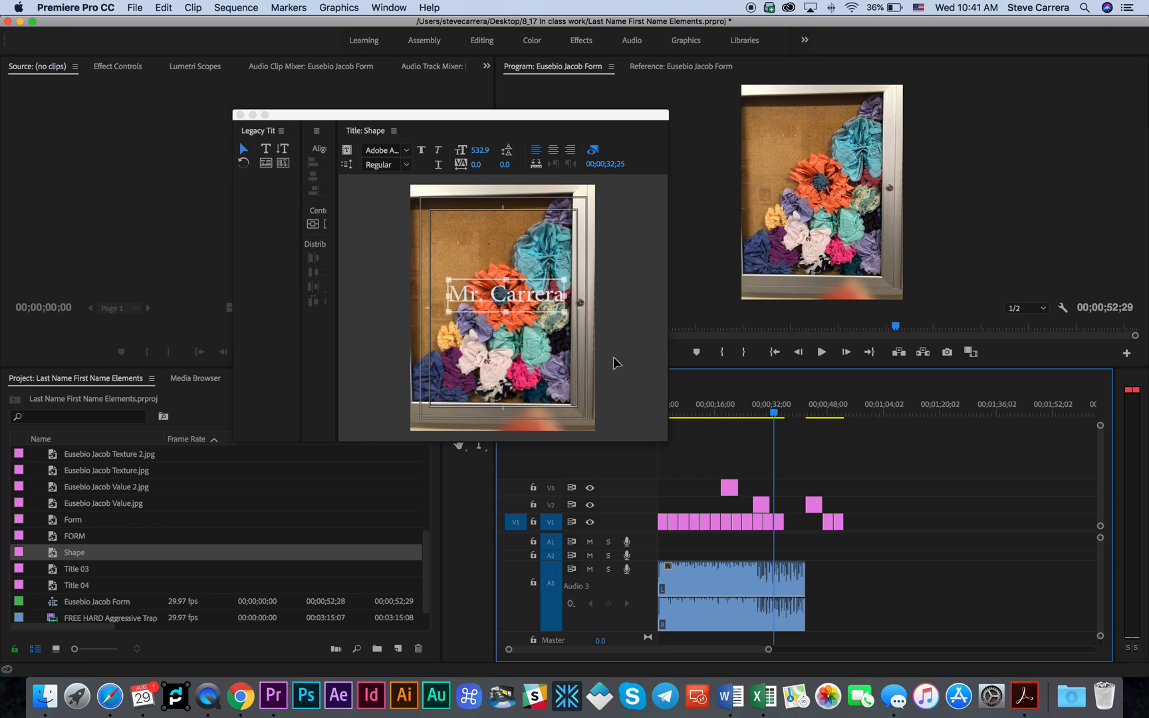
mouse_move(237, 131)
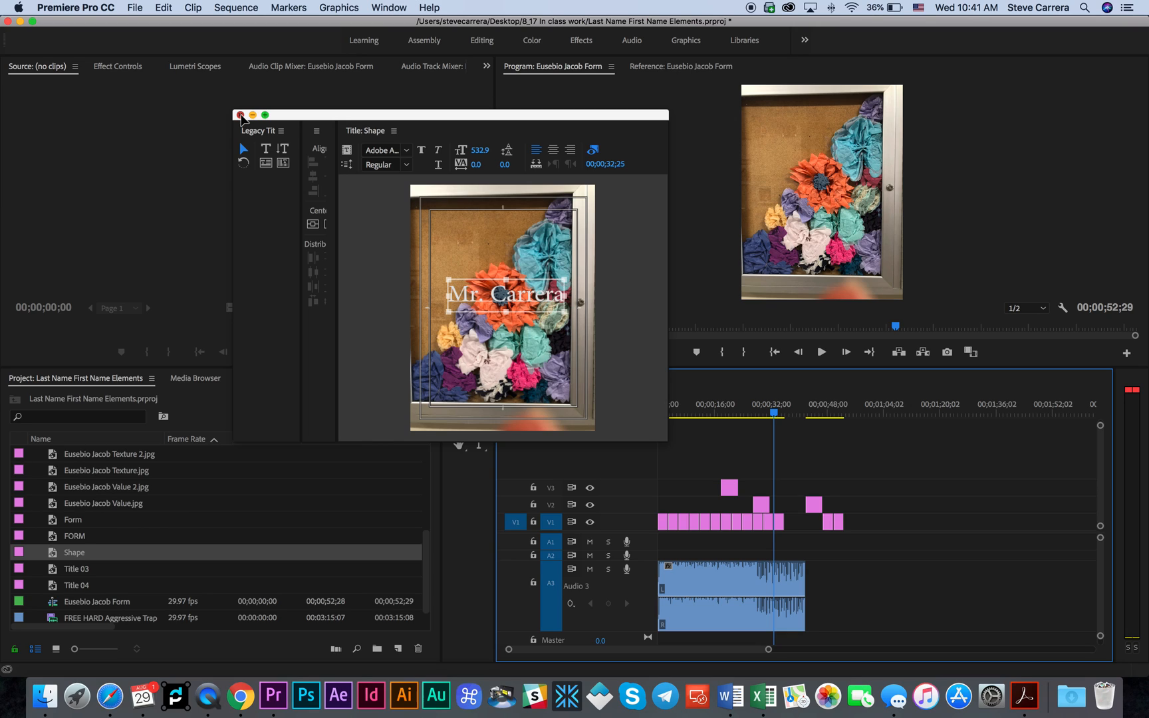
- Close the Legacy Title window, leaving Shape saved in the project
left_click(241, 115)
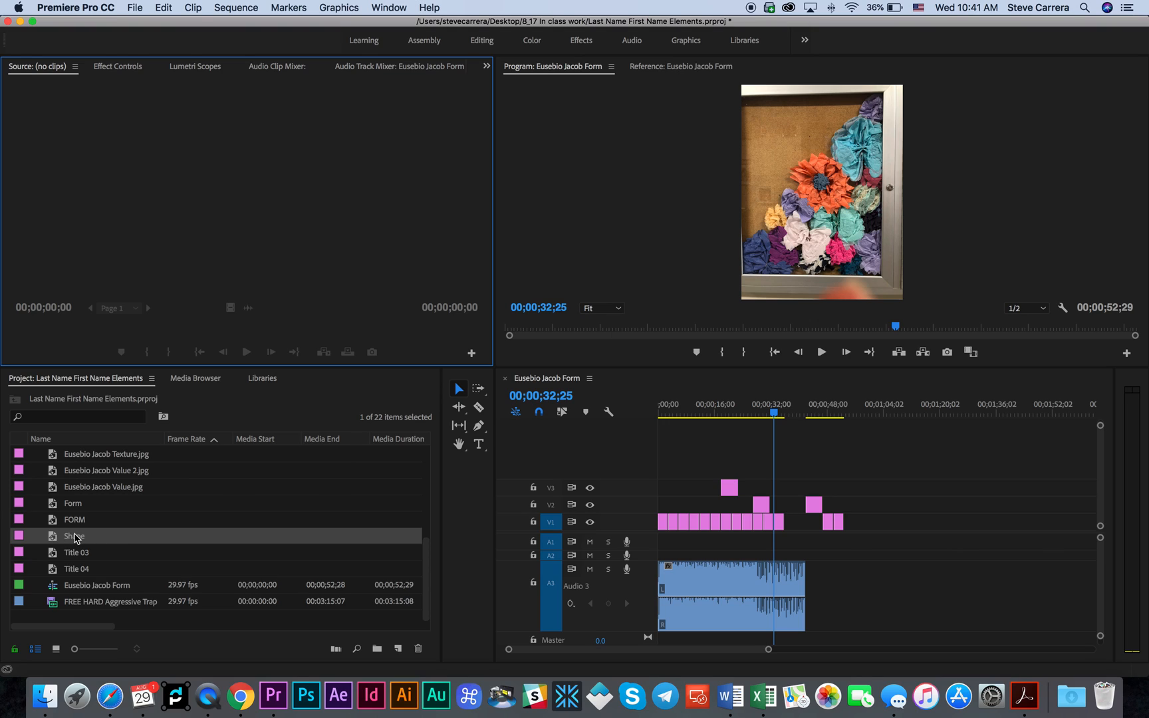
mouse_move(73, 536)
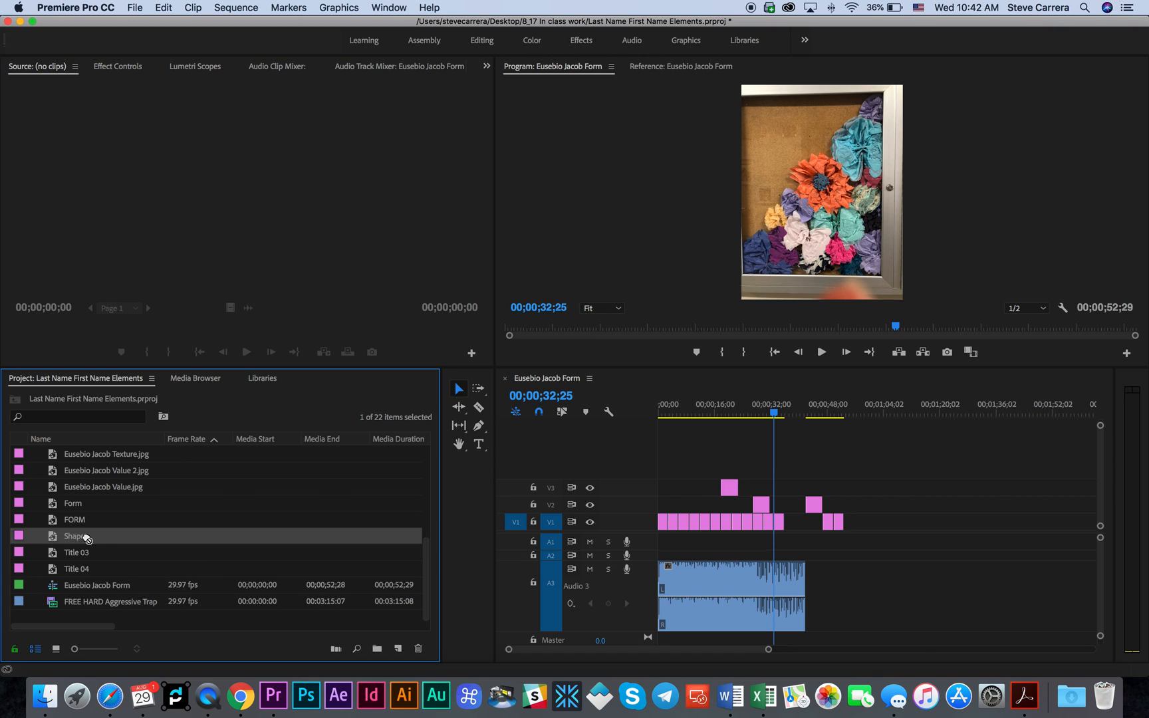
- Place Shape on V3 at 00;00;31;01 over the flowers clip and reopen its editor
left_click_drag(73, 536, 874, 490)
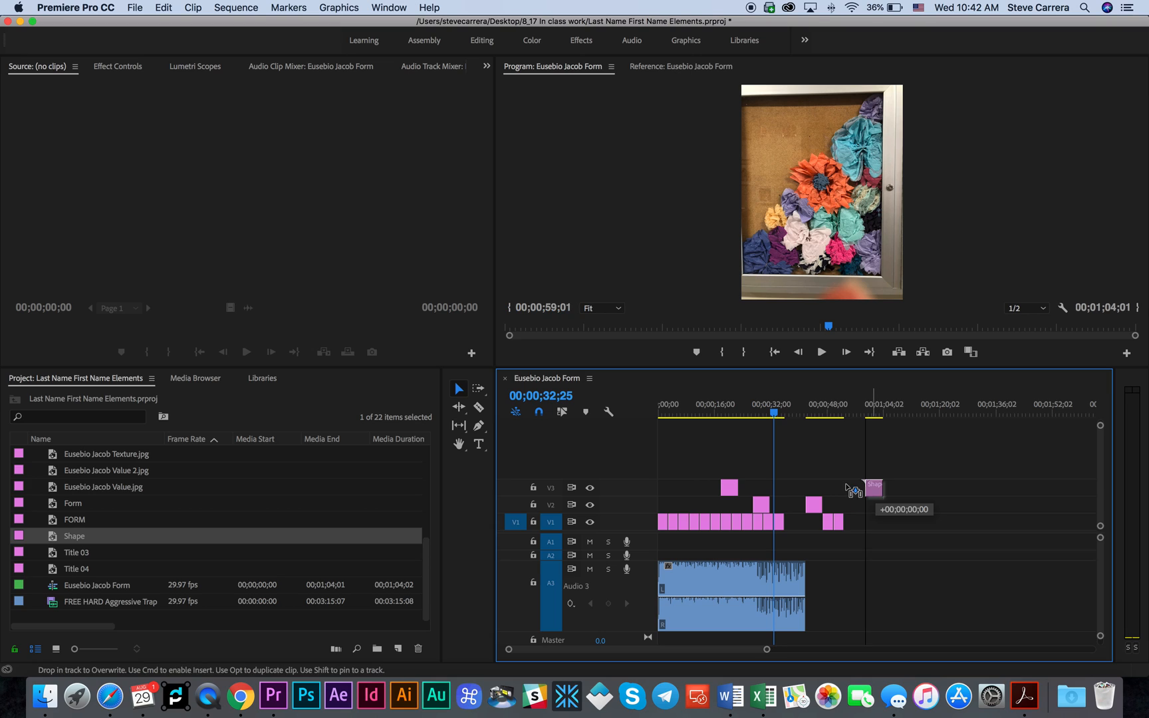
left_click_drag(874, 486, 775, 487)
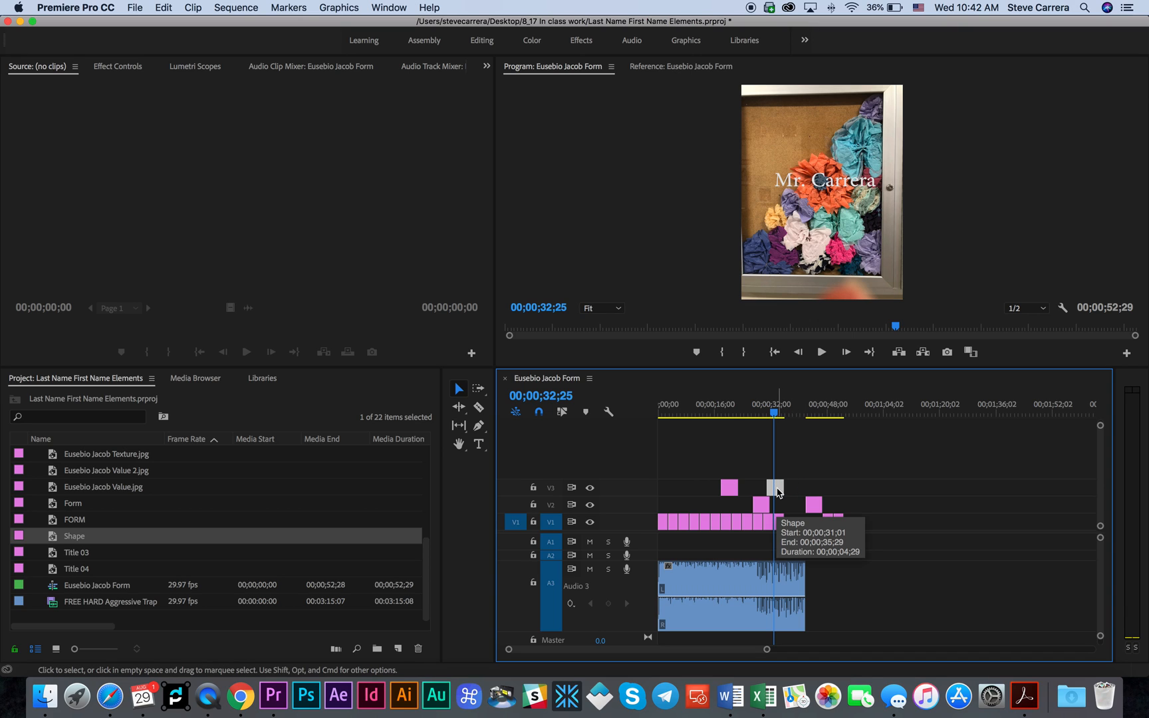
double_click(774, 488)
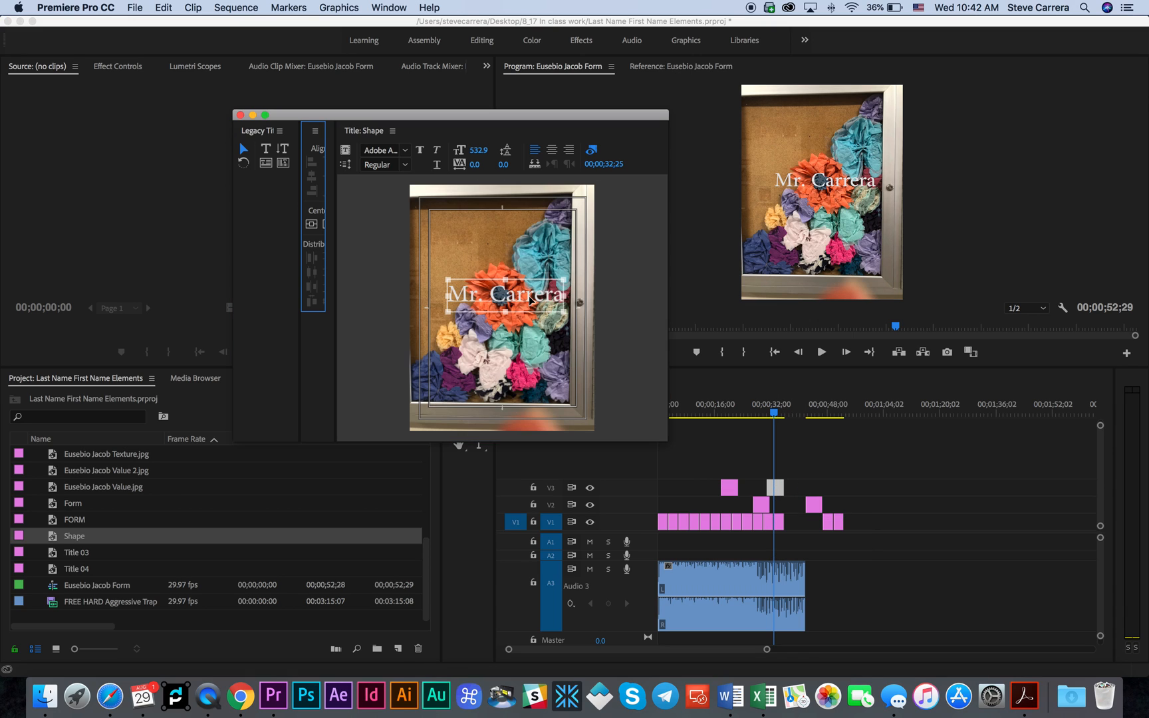